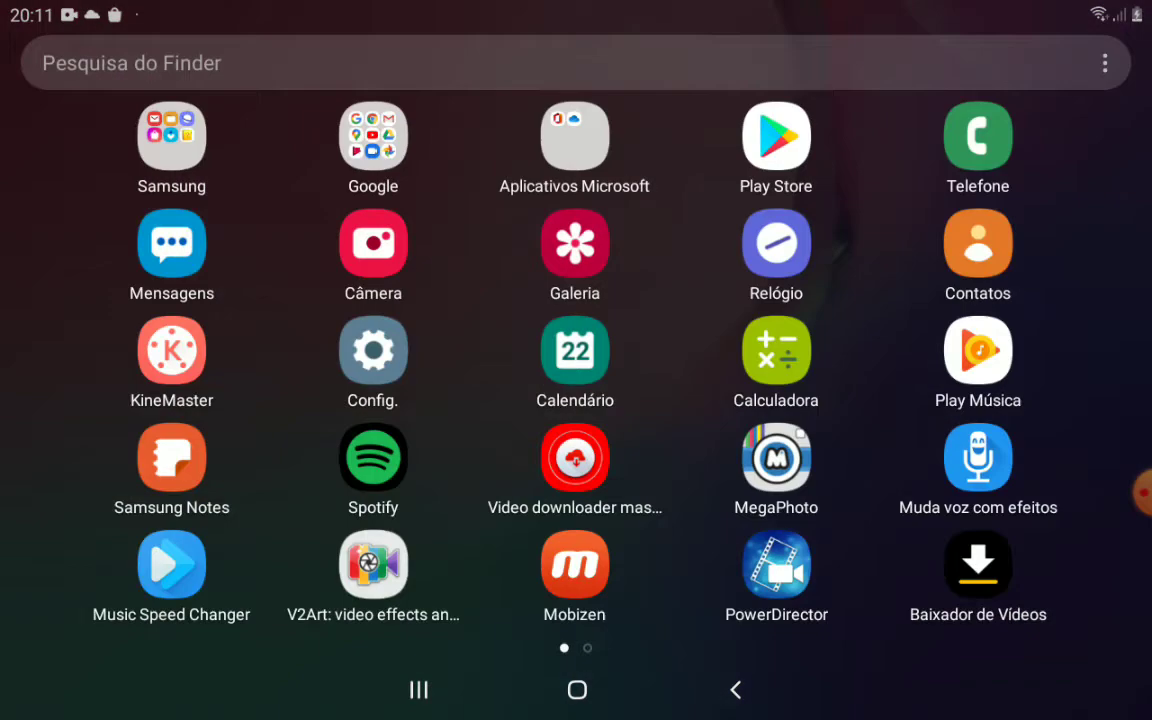
# Launch KineMaster from the app drawer to reach the saved-projects list.
pyautogui.click(172, 350)
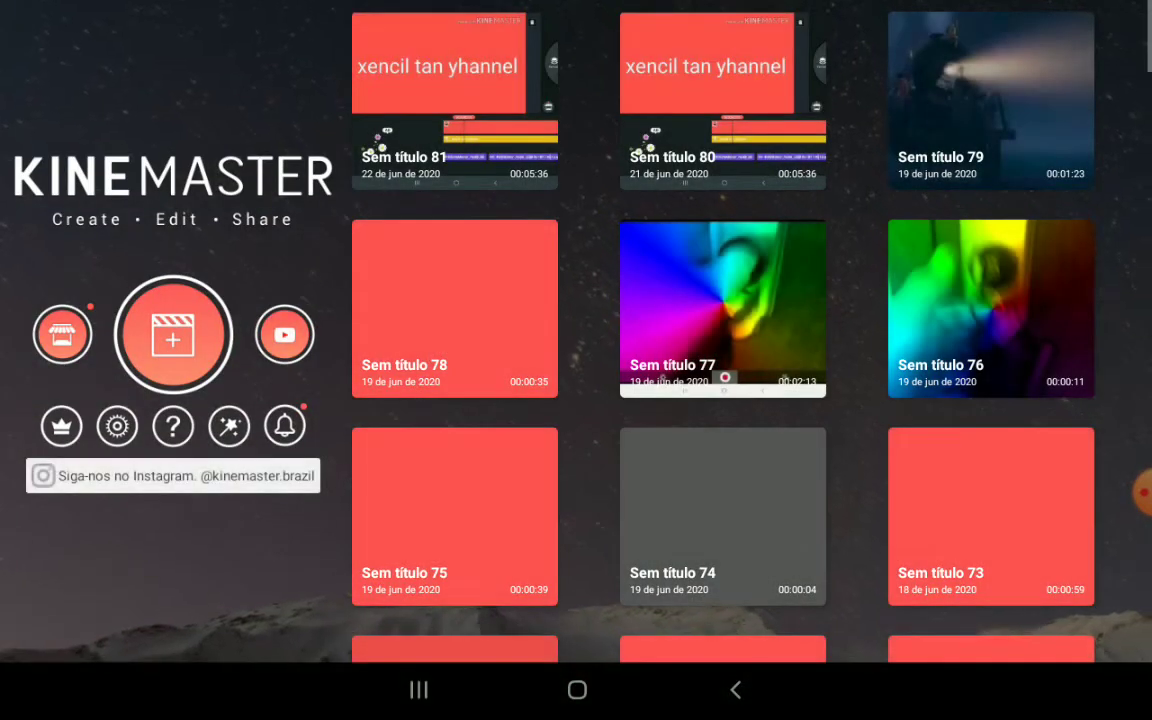
# Delete the Sem título 81 project and start a new project at the aspect-ratio prompt.
pyautogui.click(454, 80)
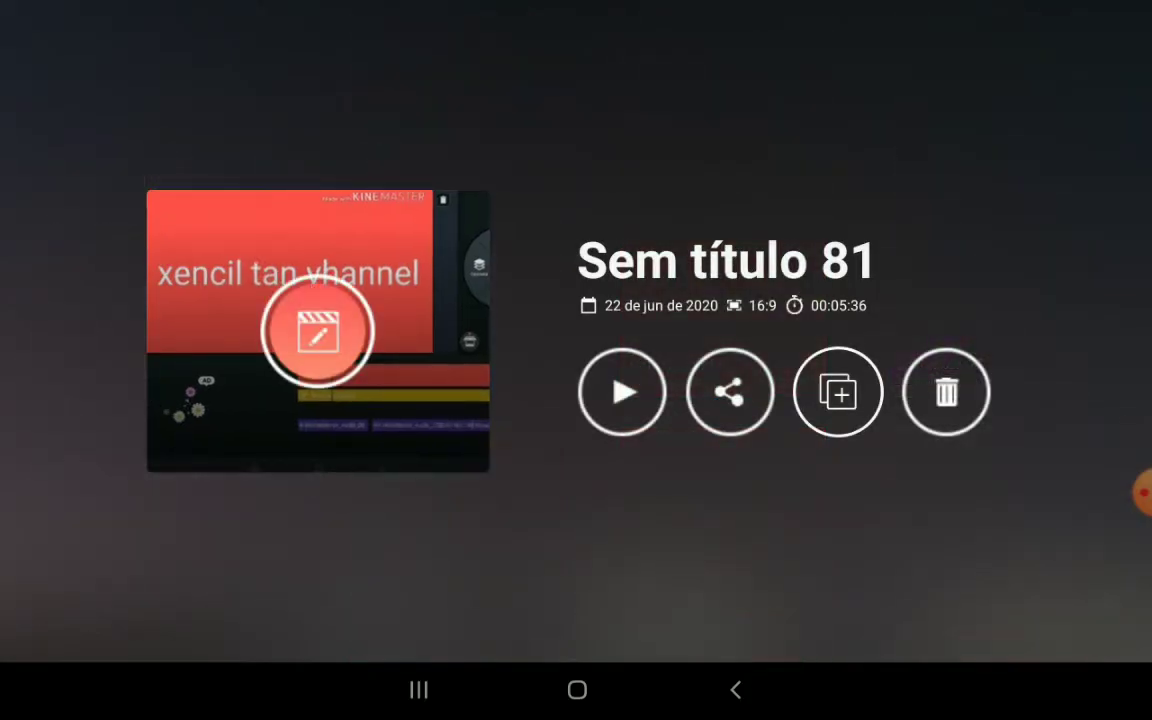
pyautogui.click(736, 690)
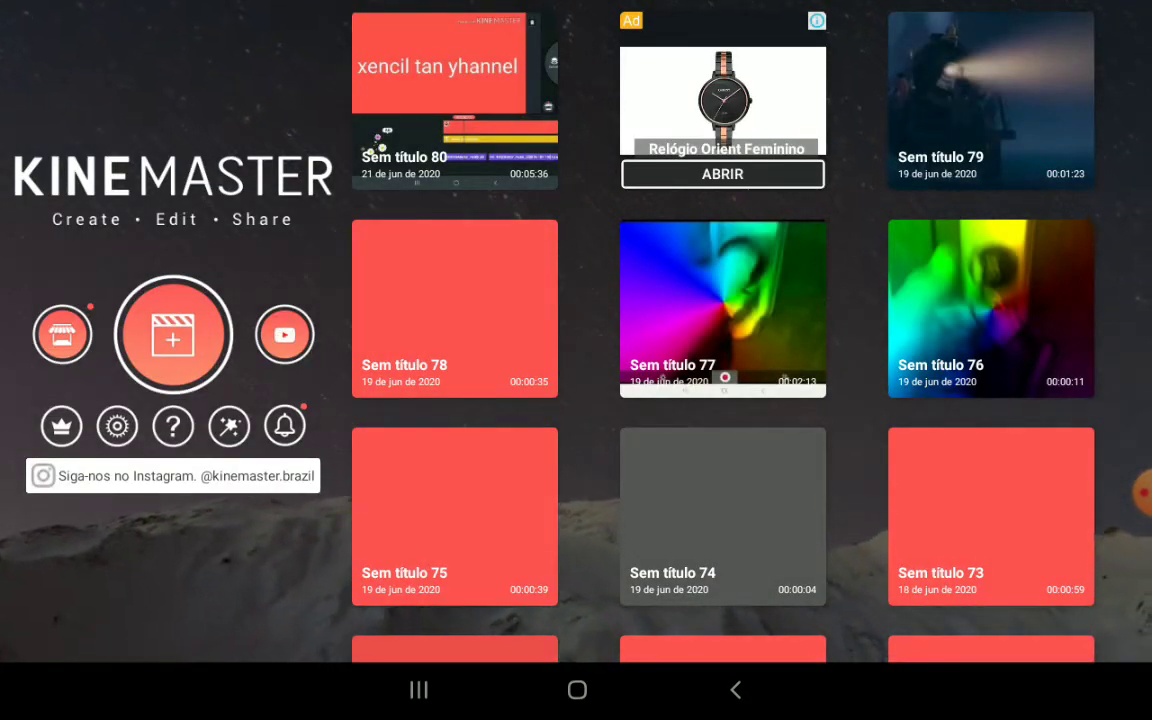
pyautogui.click(172, 334)
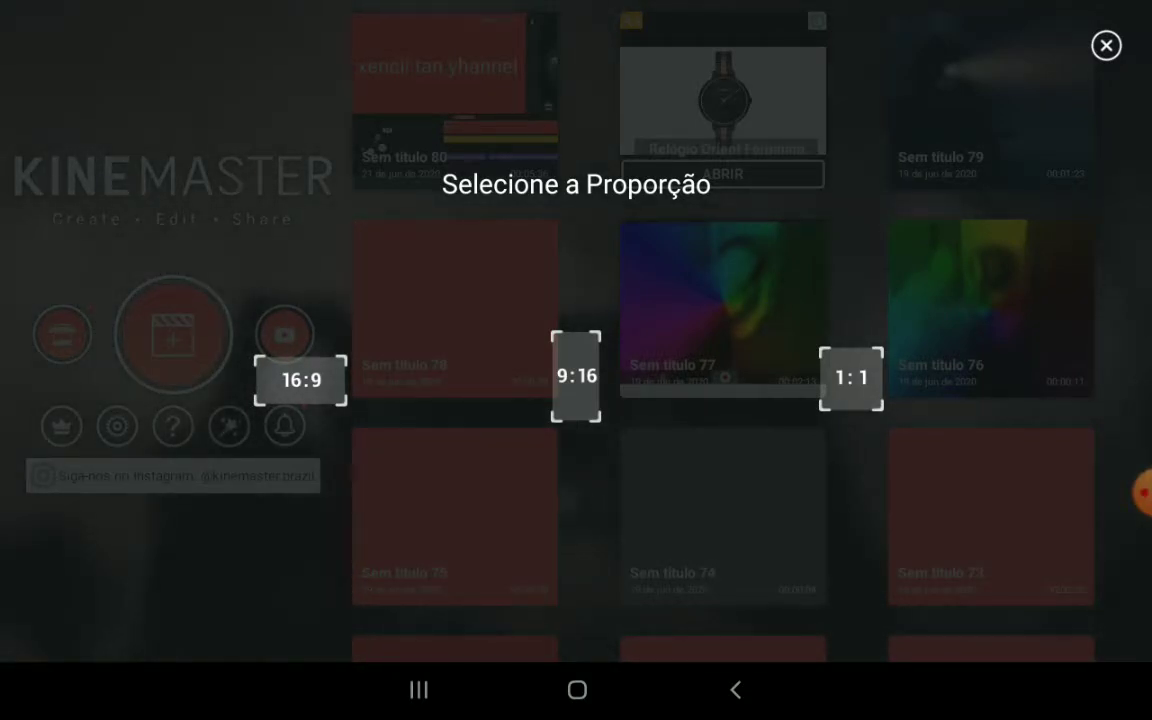
# Create a 16:9 project with the ScreenCapture clip 20200618_174909.mp4 on the timeline, accepting the encoding warning.
pyautogui.click(1104, 46)
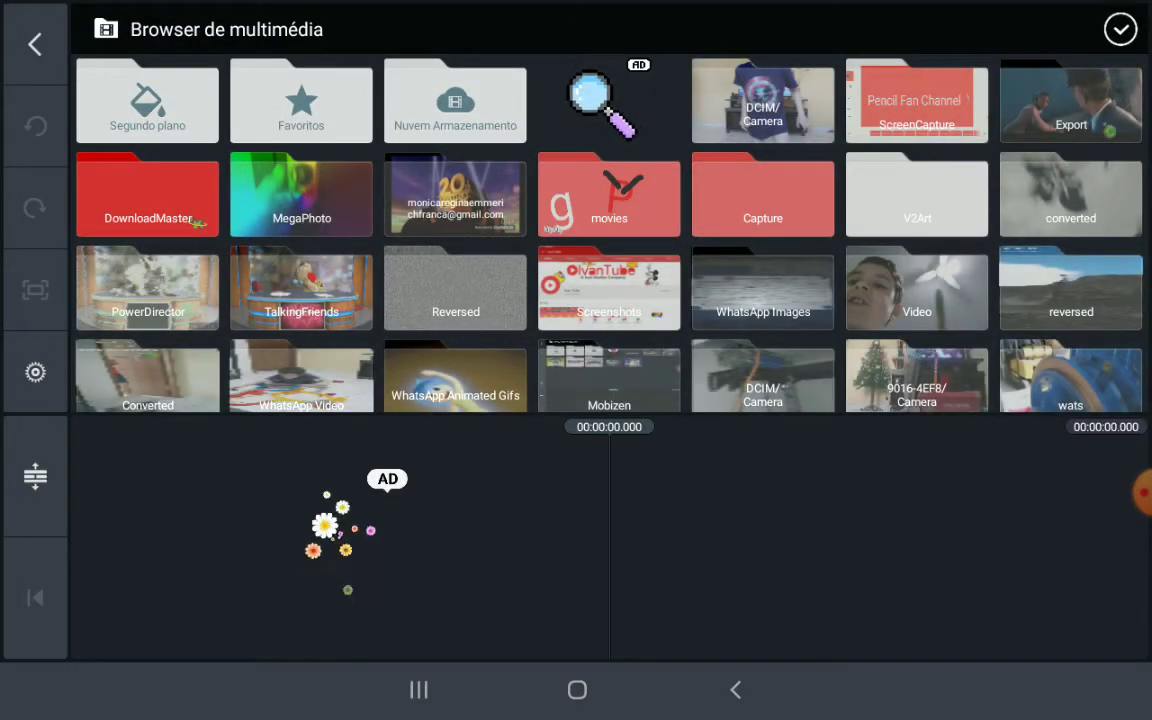
pyautogui.click(916, 100)
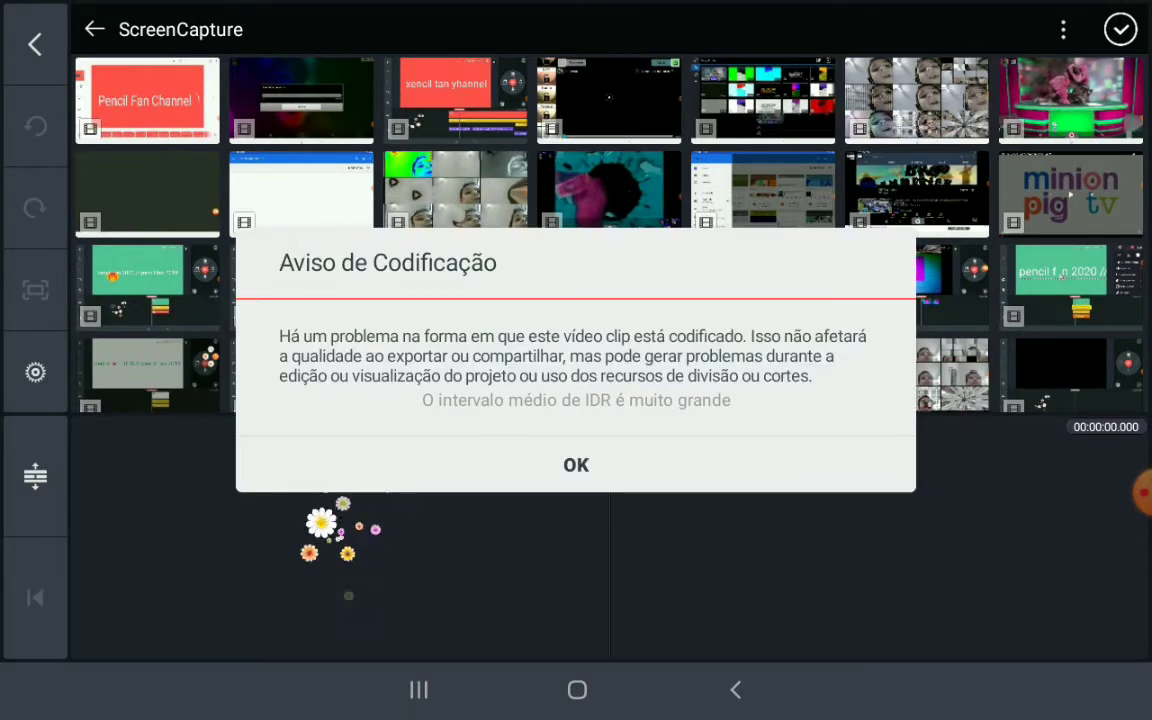
pyautogui.click(576, 464)
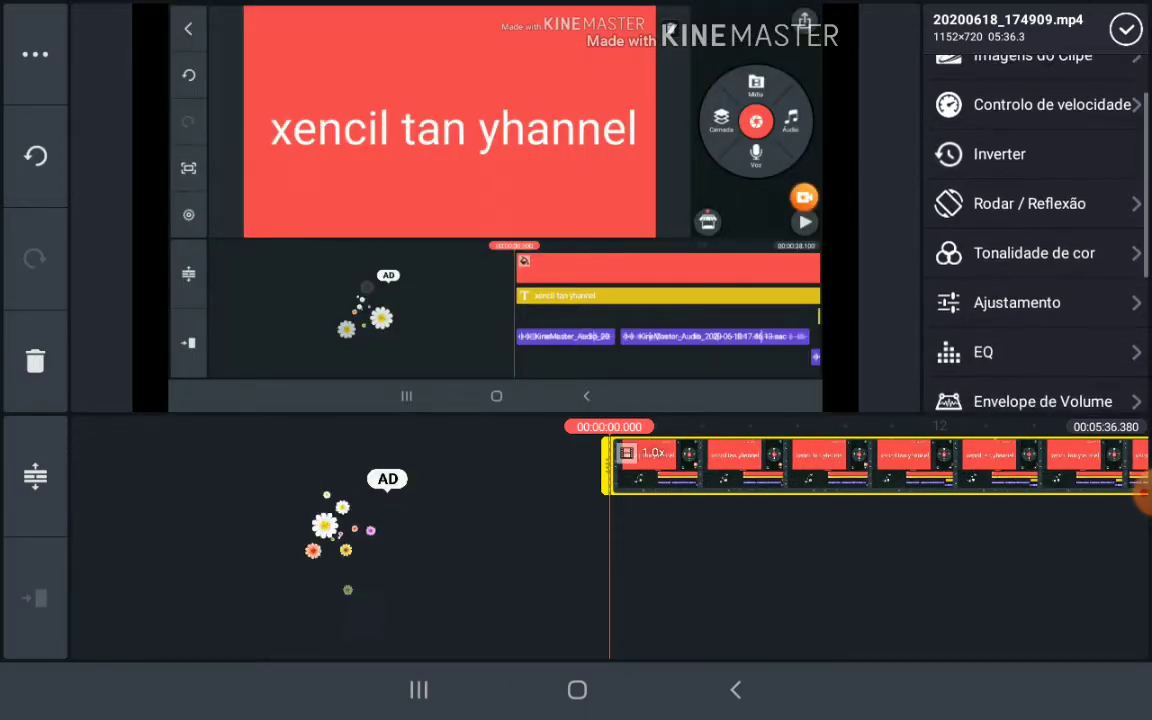
# Apply a colour adjustment raising the clip's contrast to about +95 for a deeper red.
pyautogui.click(1016, 302)
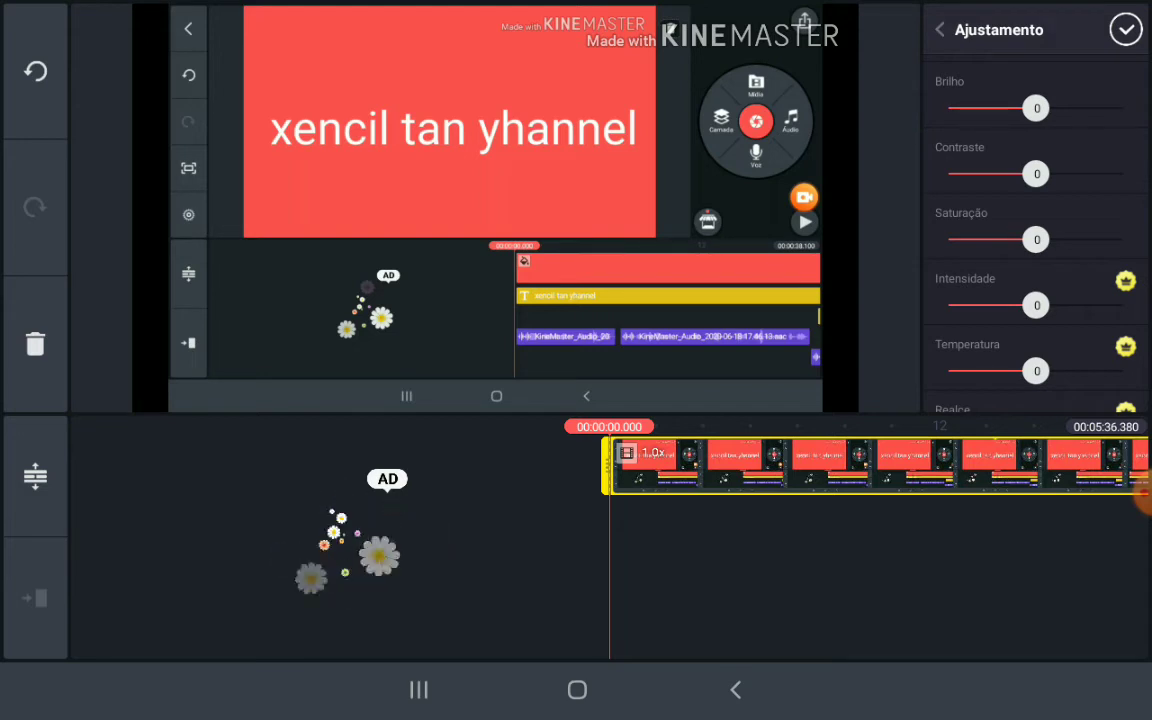
pyautogui.moveTo(1036, 174); pyautogui.dragTo(1116, 174)
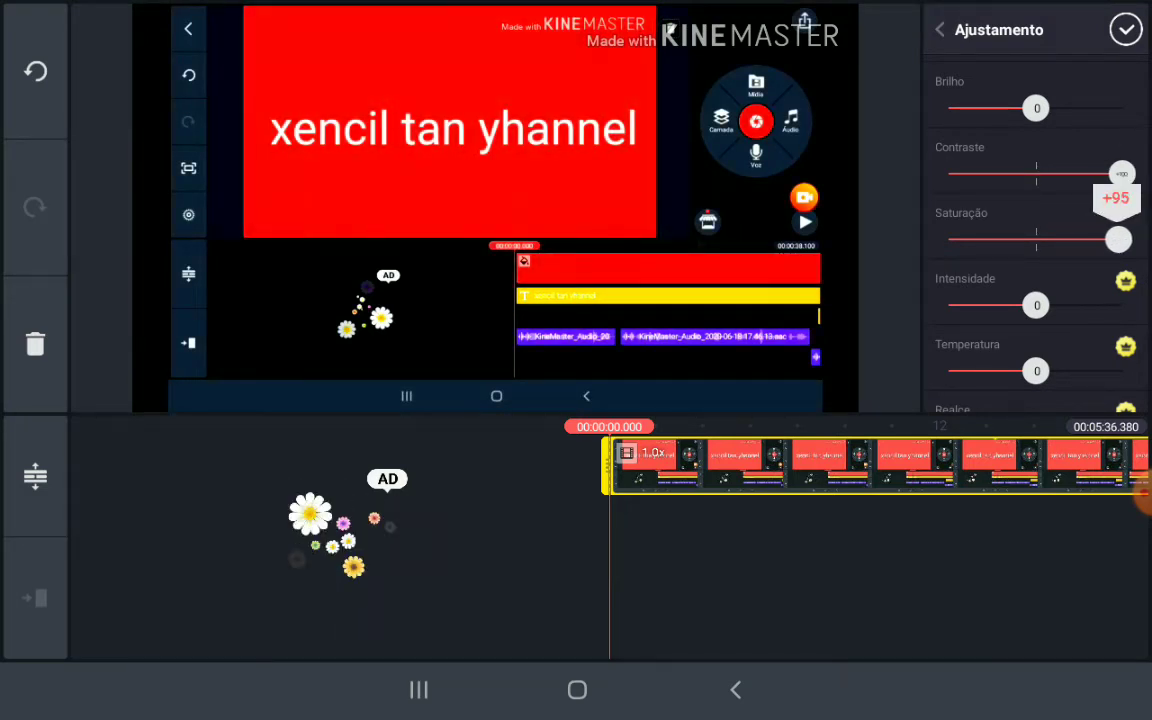
pyautogui.click(940, 30)
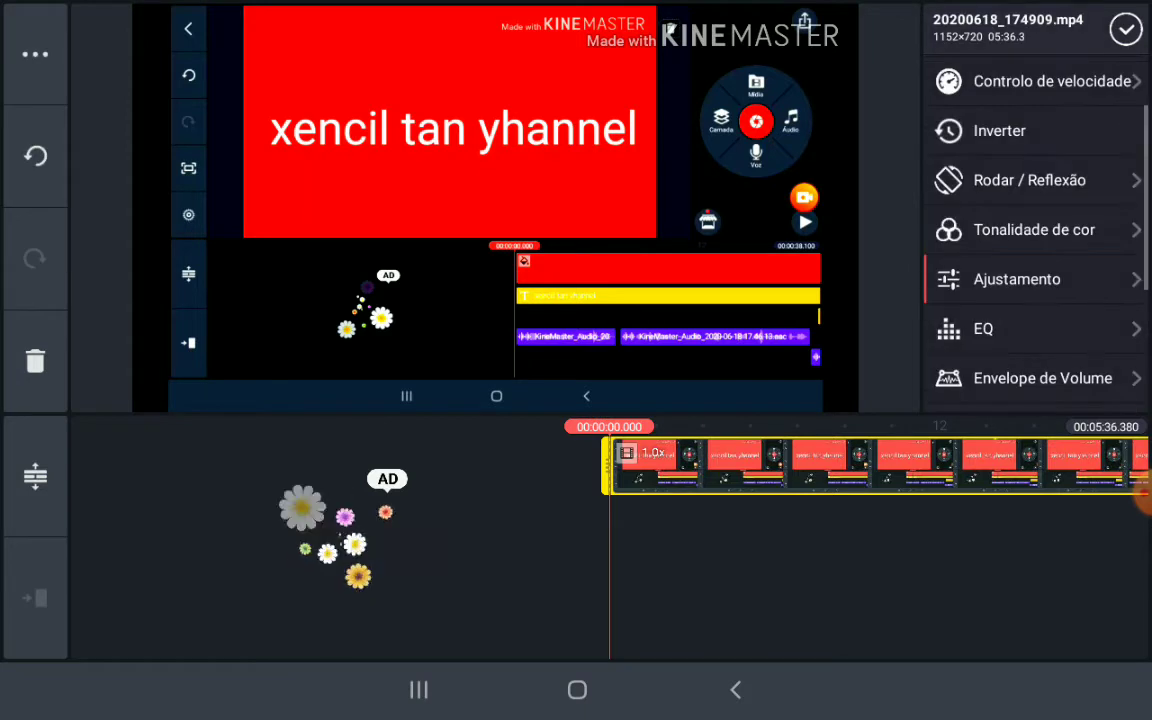
# Extract the clip's audio and duplicate it into three identical audio tracks under the video.
pyautogui.scroll(-3)
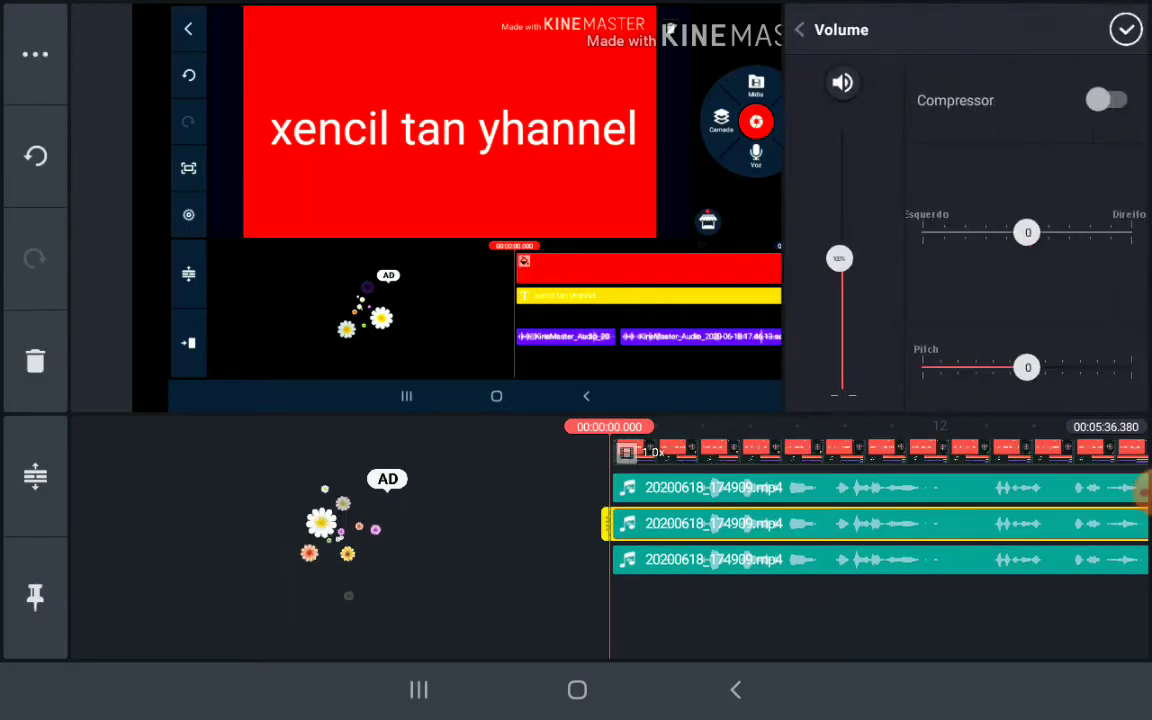
pyautogui.moveTo(1028, 368); pyautogui.dragTo(936, 368)
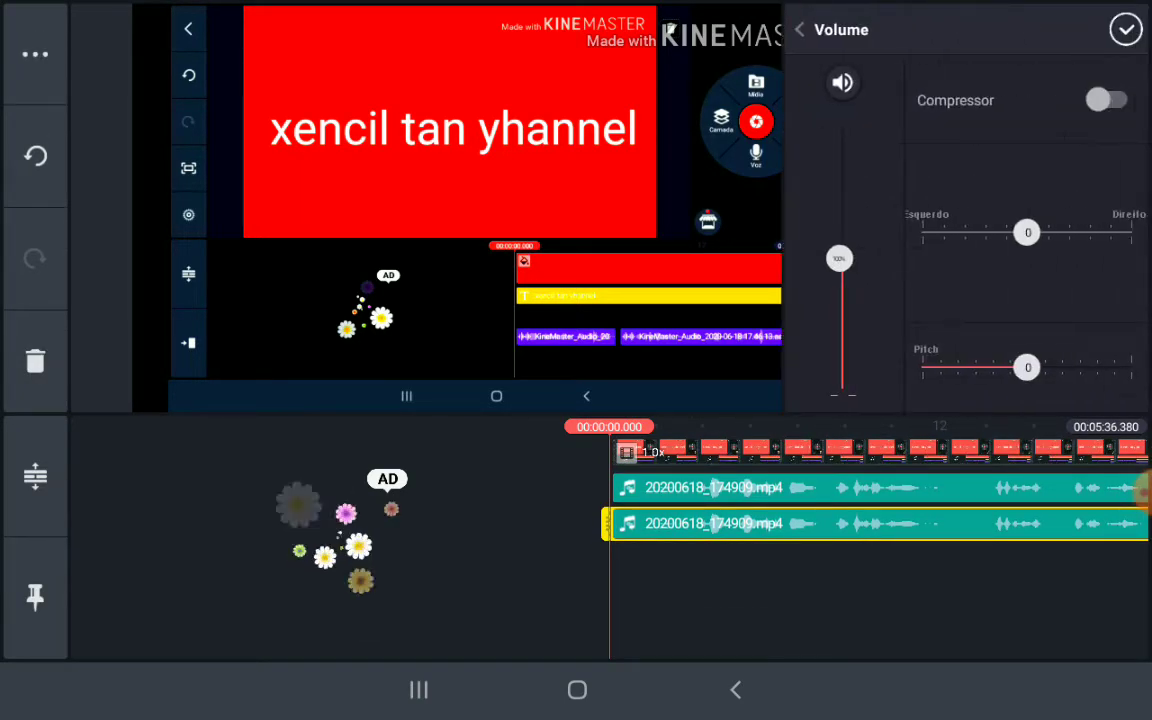
pyautogui.moveTo(1028, 368); pyautogui.dragTo(1120, 368)
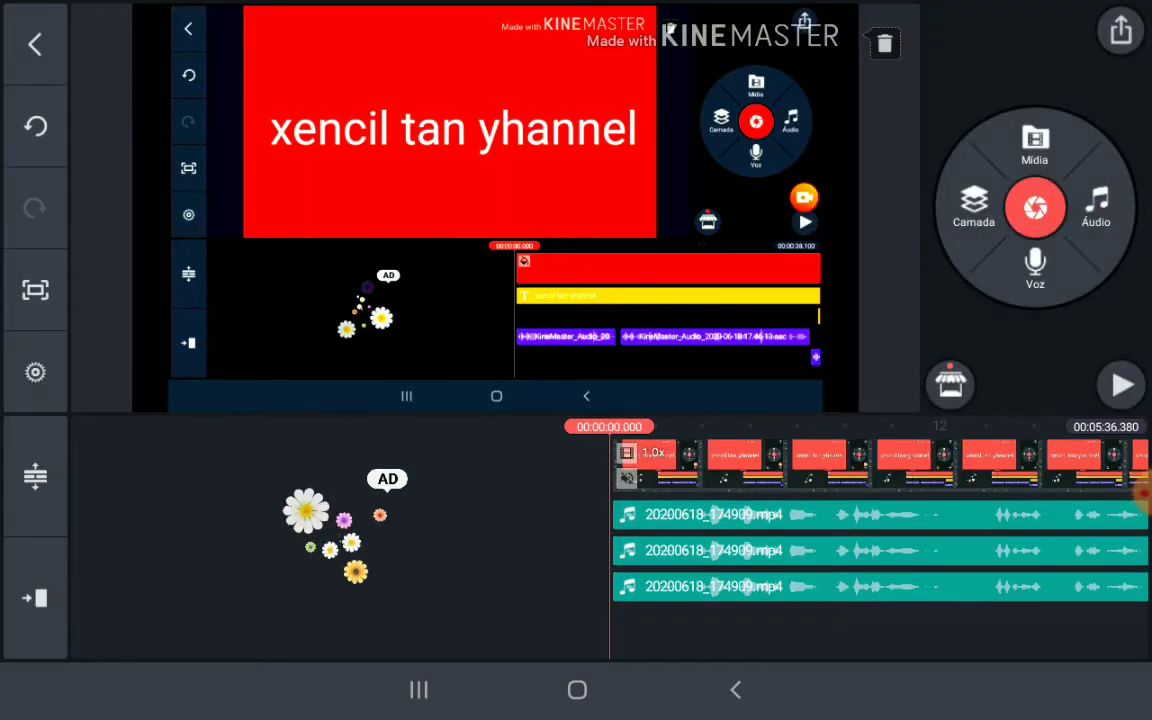
# Visit Project Settings, then begin a new text layer with the entry box ready.
pyautogui.click(36, 370)
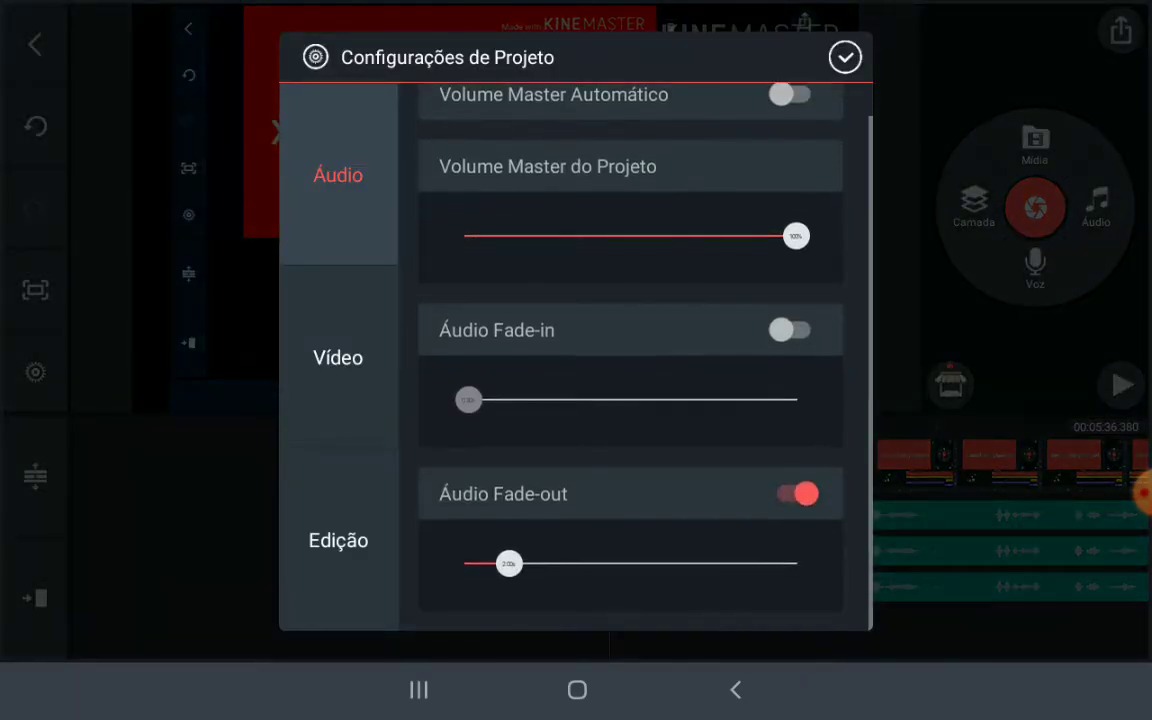
pyautogui.click(840, 58)
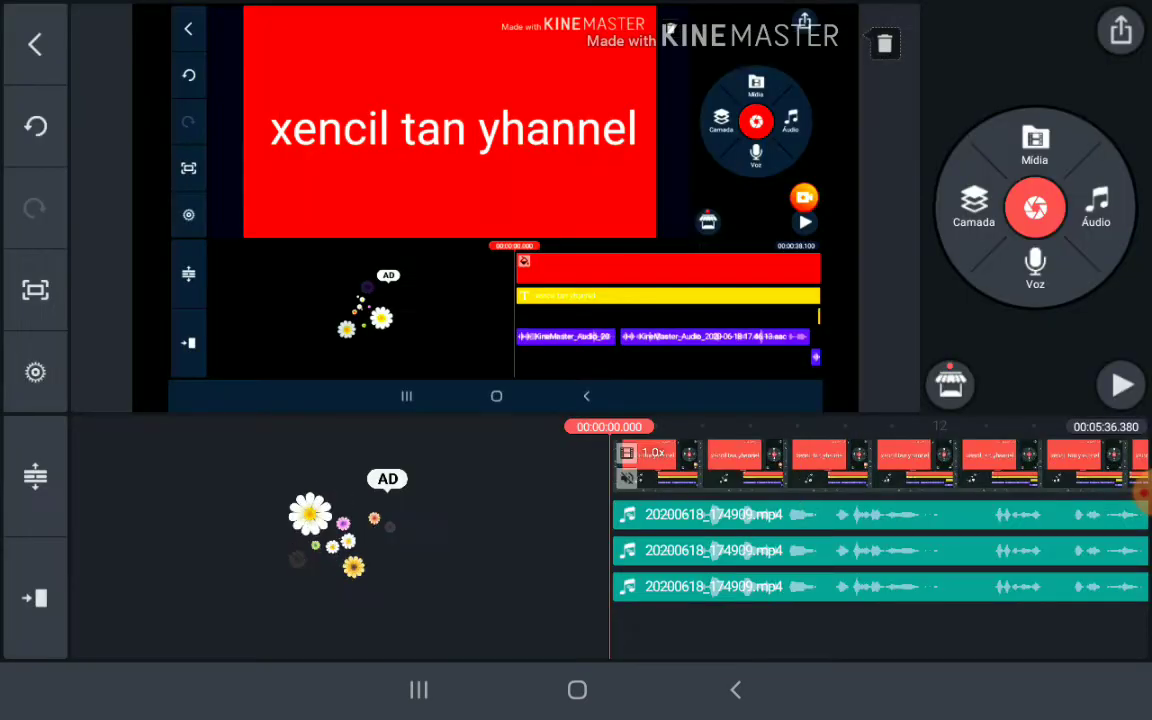
pyautogui.click(972, 208)
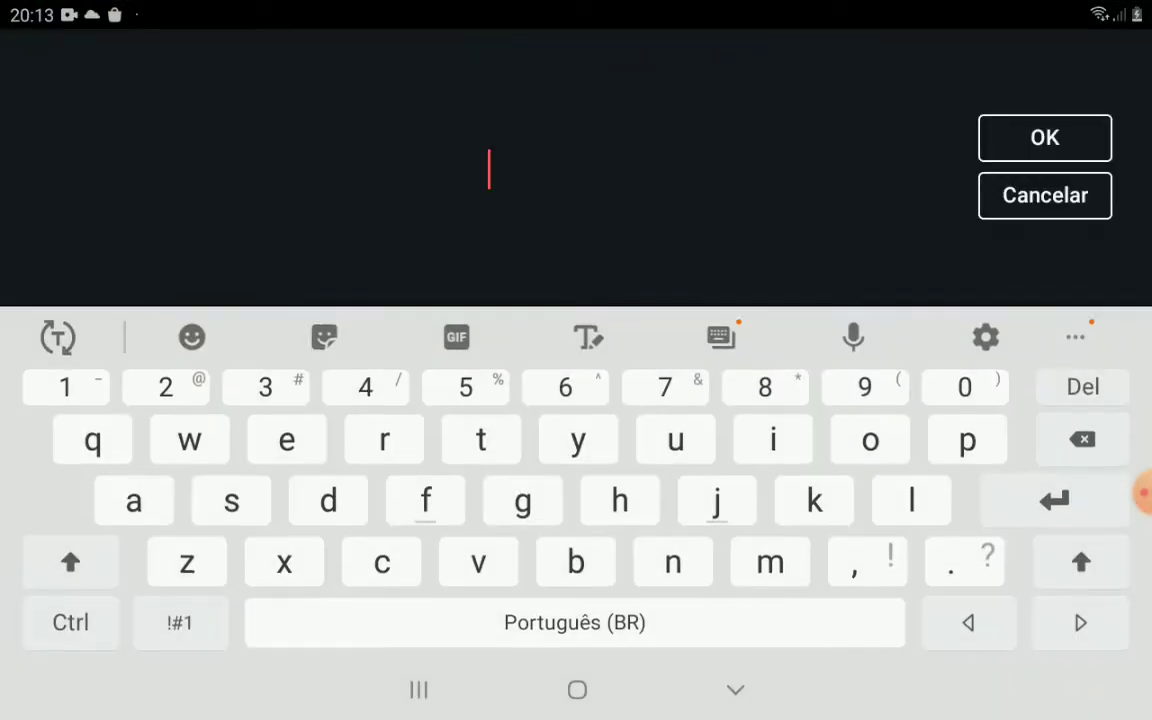
# Add the text layer 'YouTube.com/pencil fan channel' over the video.
pyautogui.write('yout')
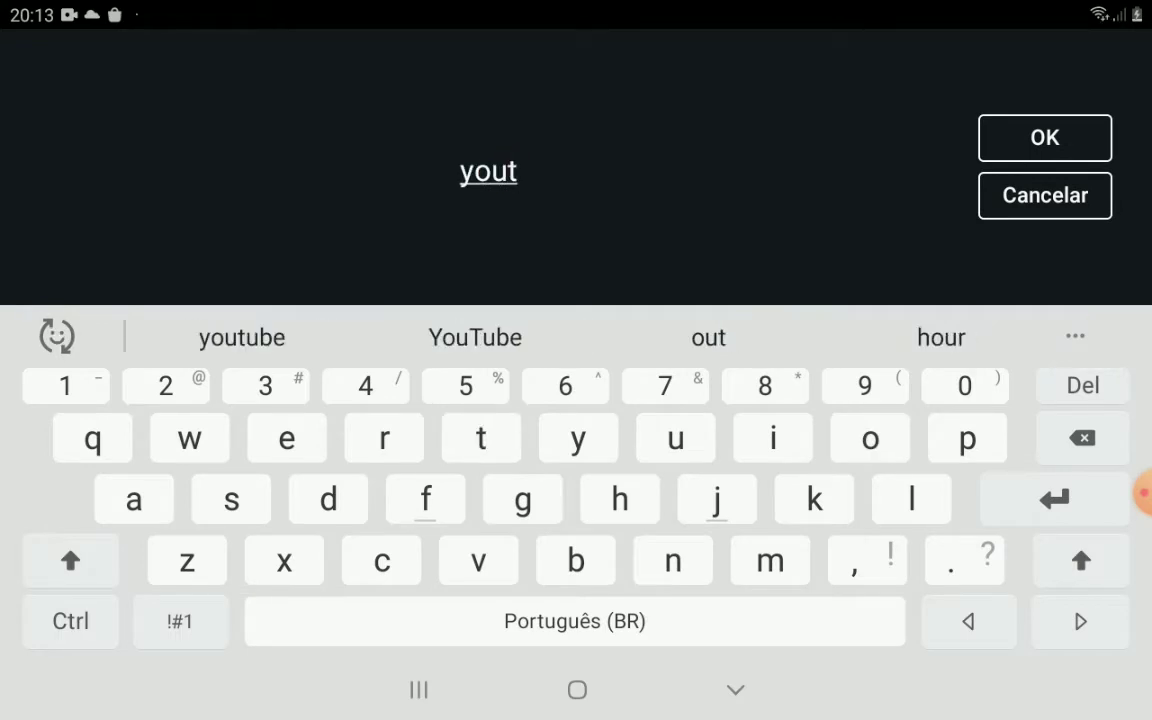
pyautogui.click(474, 336)
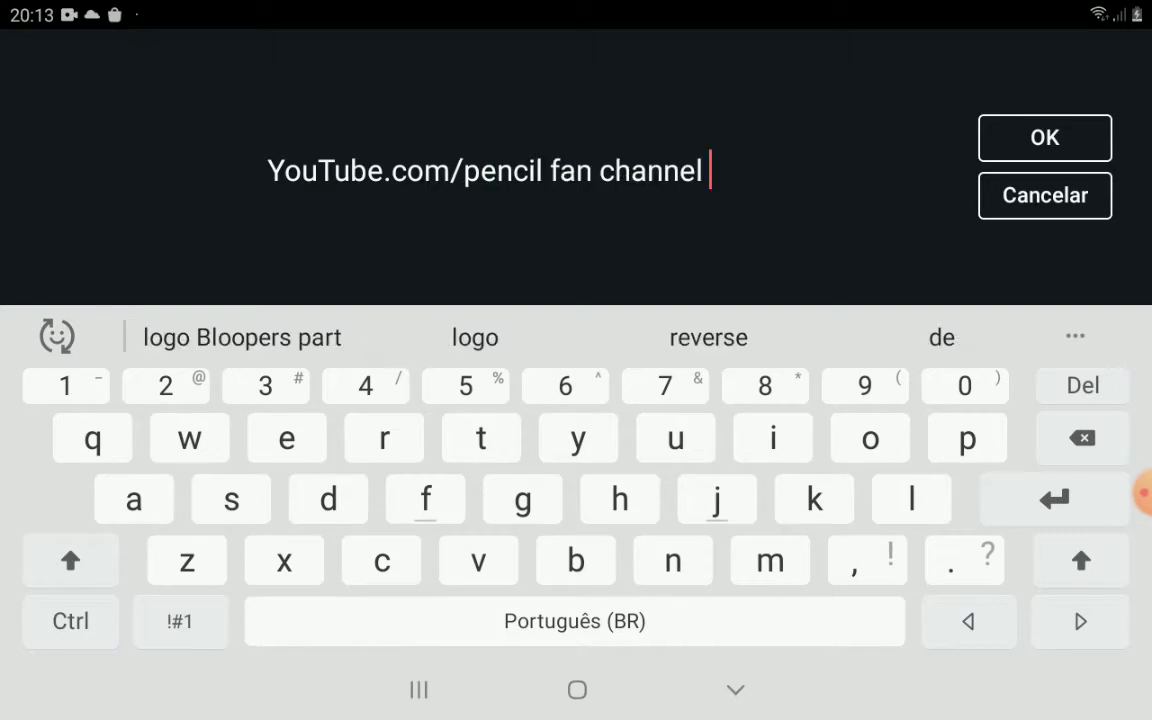
pyautogui.click(1044, 136)
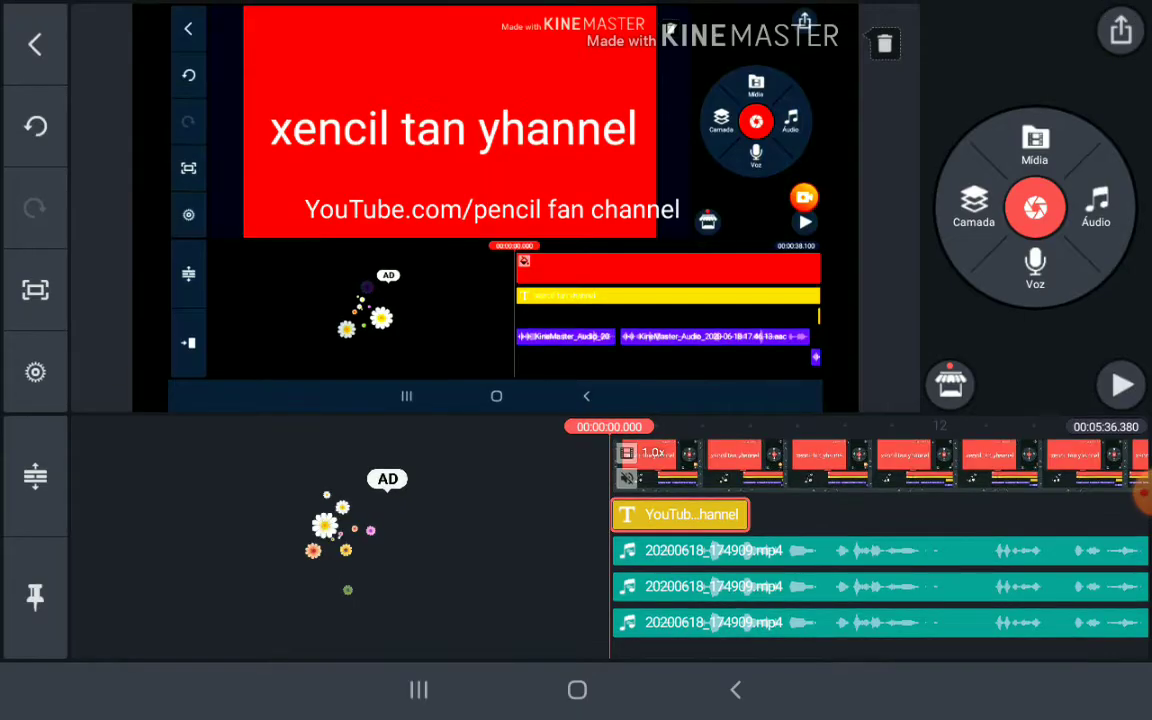
# Give the channel text layer an entrance animation chosen from the Aproximar Animação list.
pyautogui.click(680, 514)
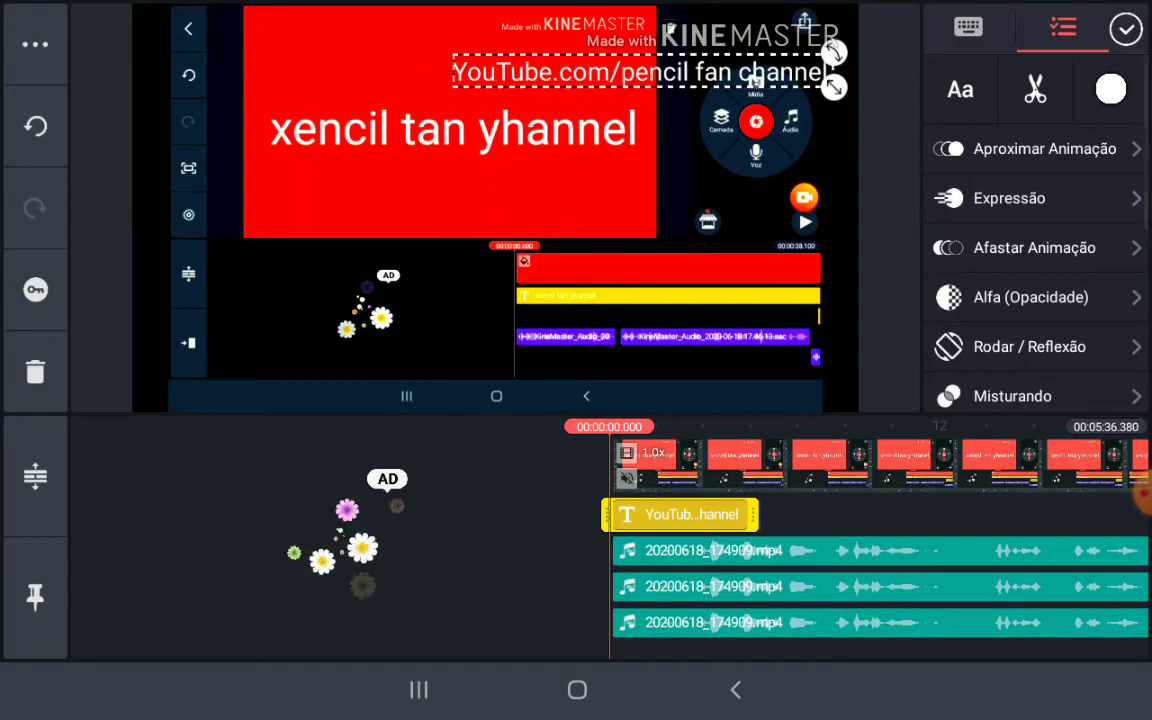
pyautogui.click(1028, 148)
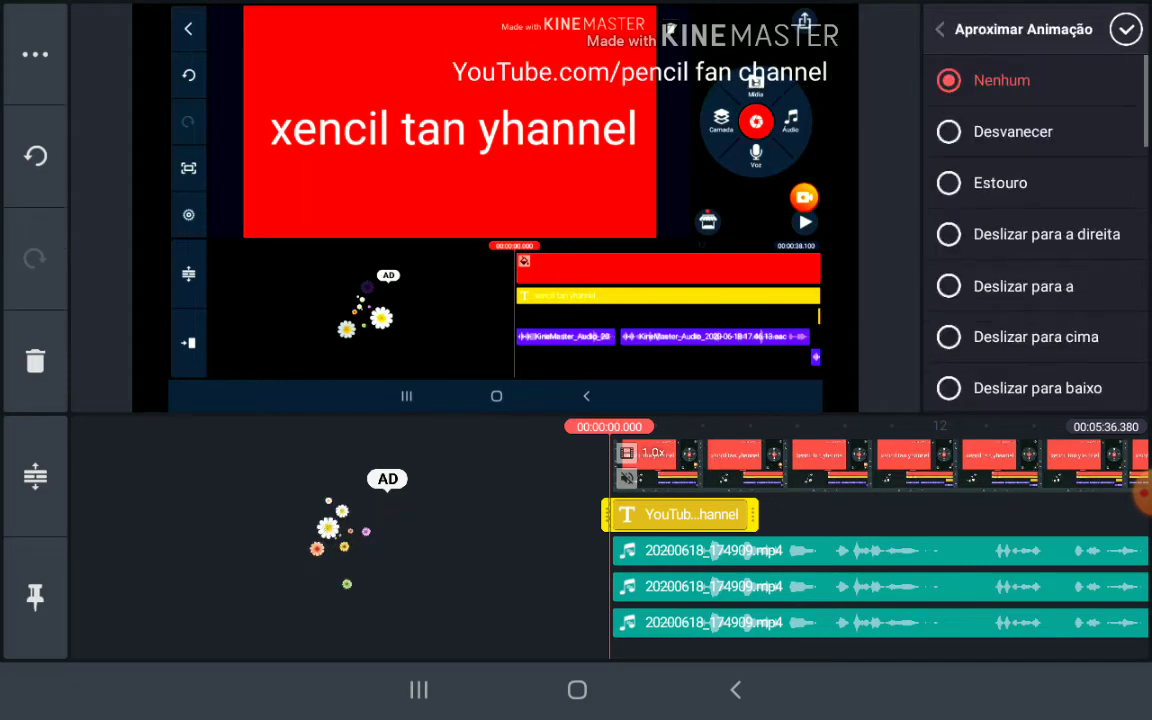
pyautogui.scroll(-3)
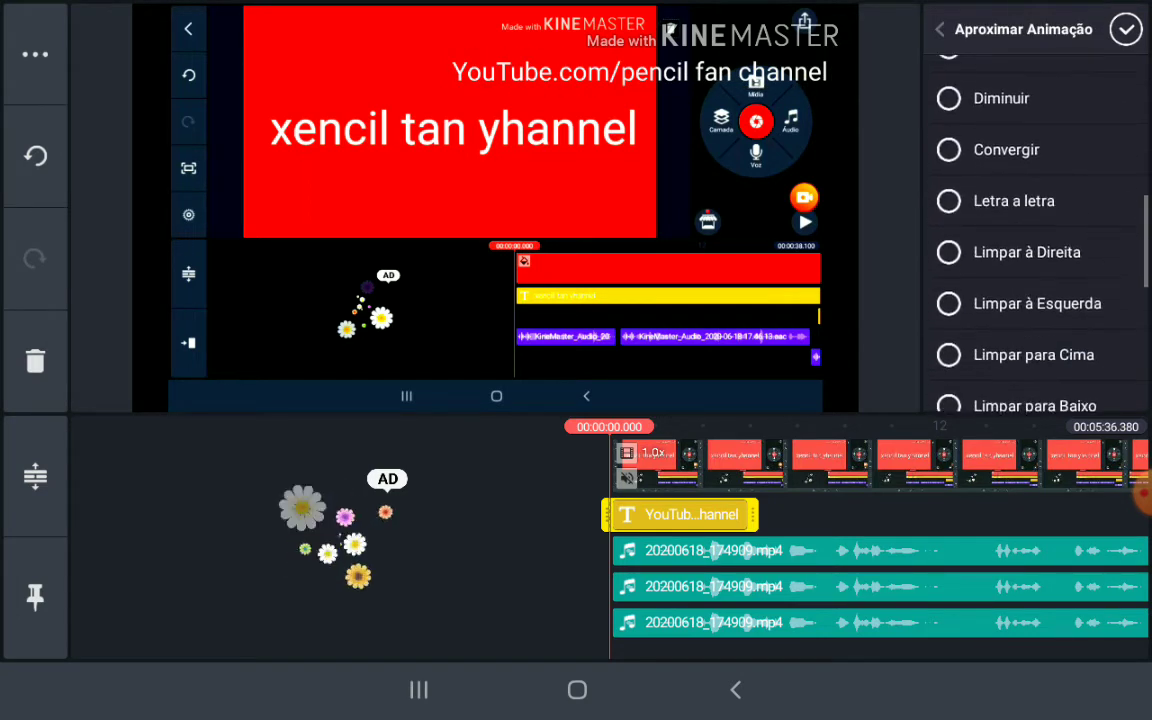
pyautogui.scroll(-3)
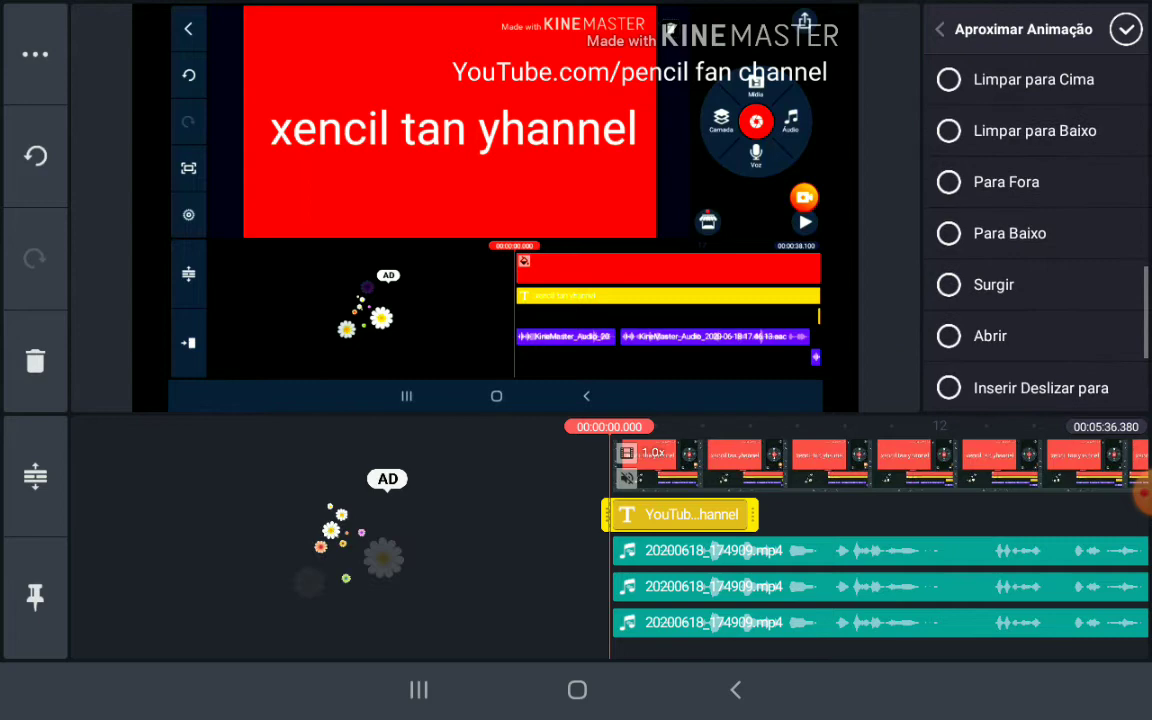
pyautogui.click(1004, 180)
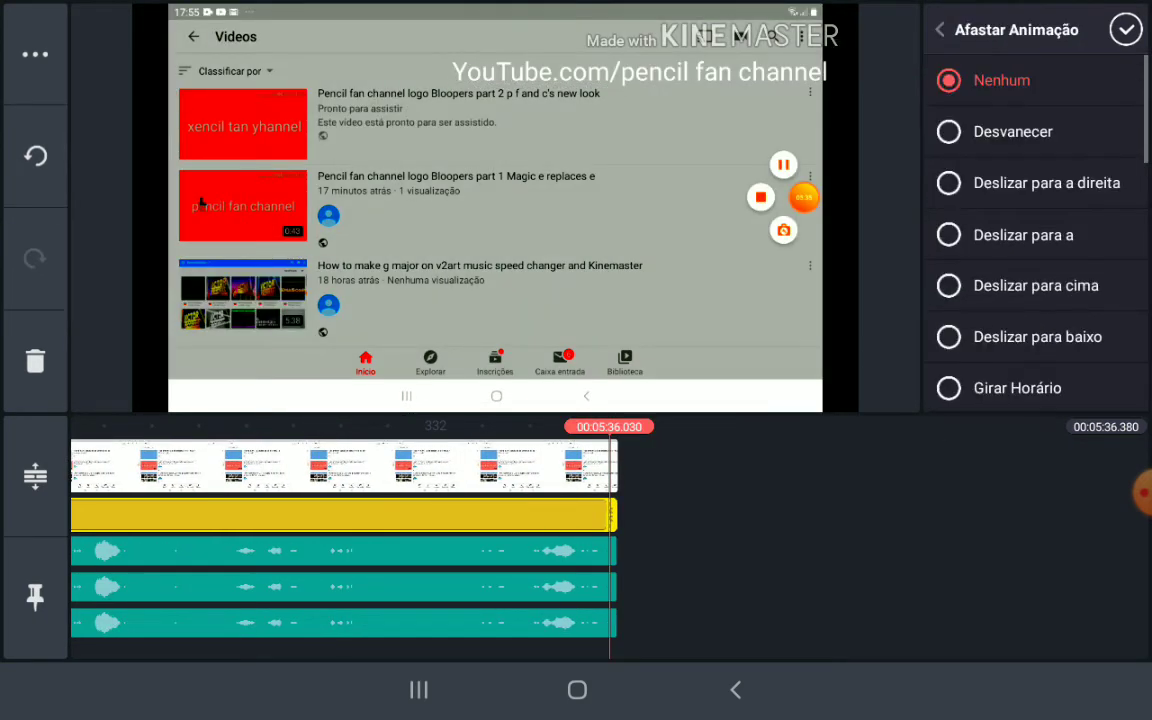
# Set the text layer's exit animation to Snap Inward and confirm.
pyautogui.scroll(-3)
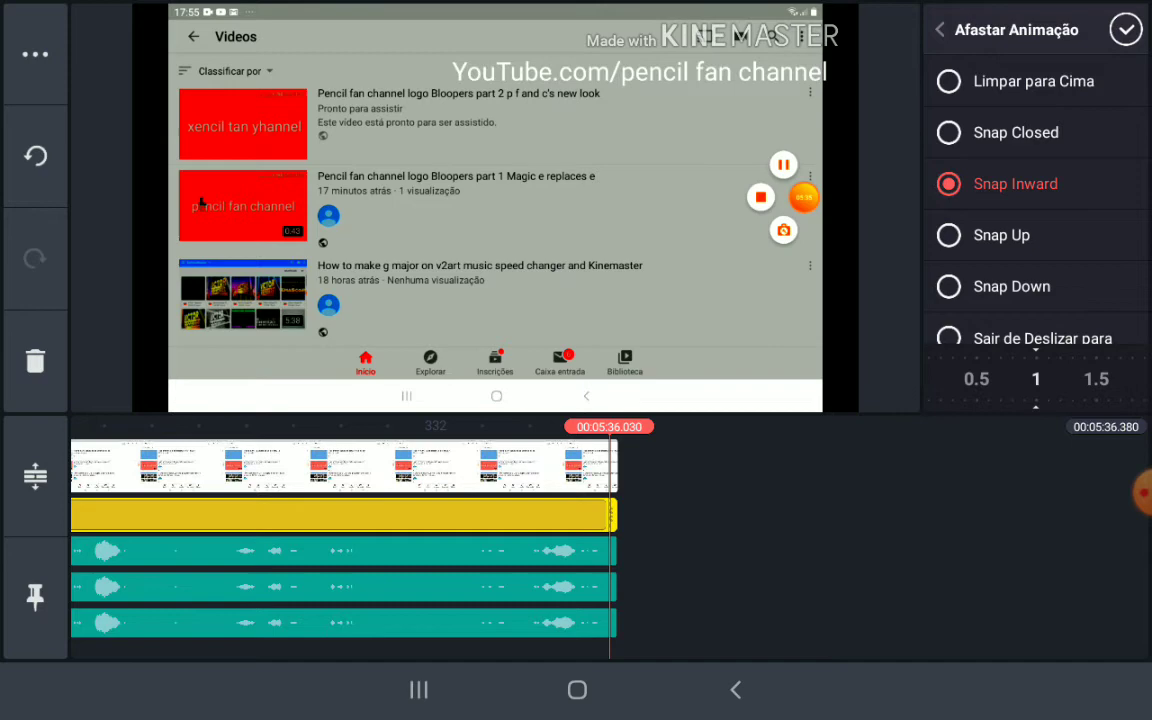
pyautogui.click(940, 30)
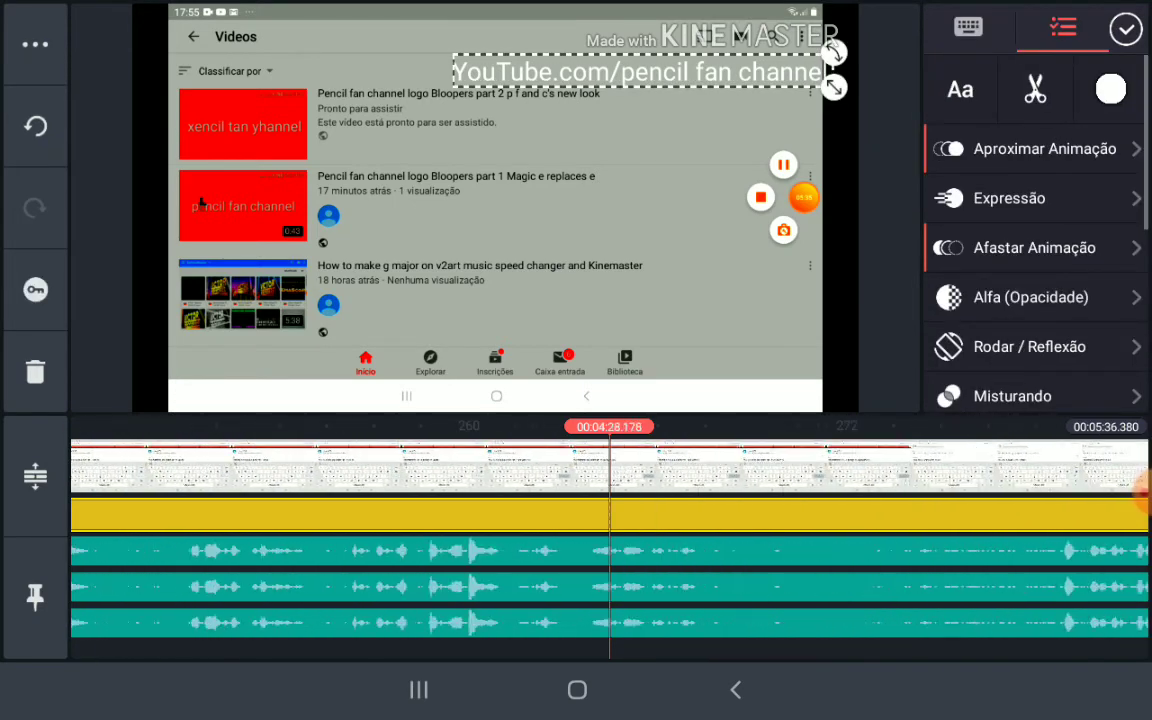